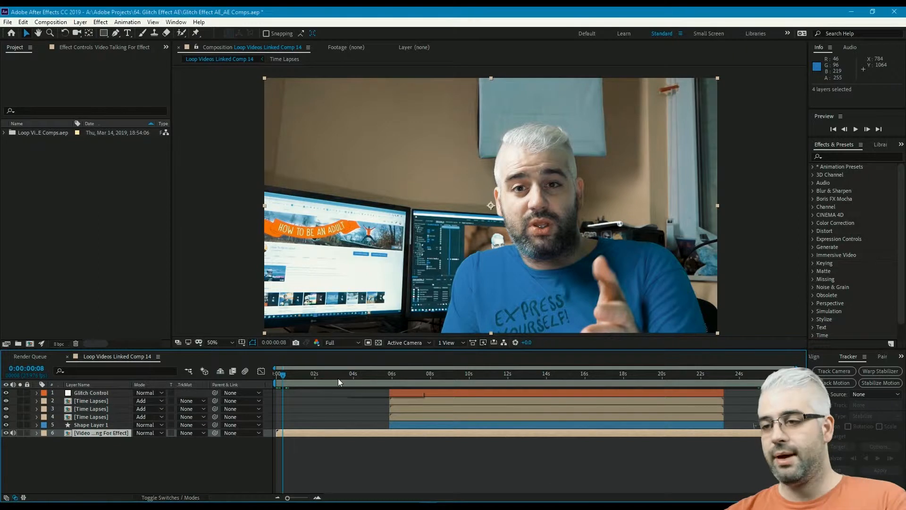
# - Scrub the webcam clip to around 10 s and then 23 s to review it before compositing
pyautogui.click(476, 373)
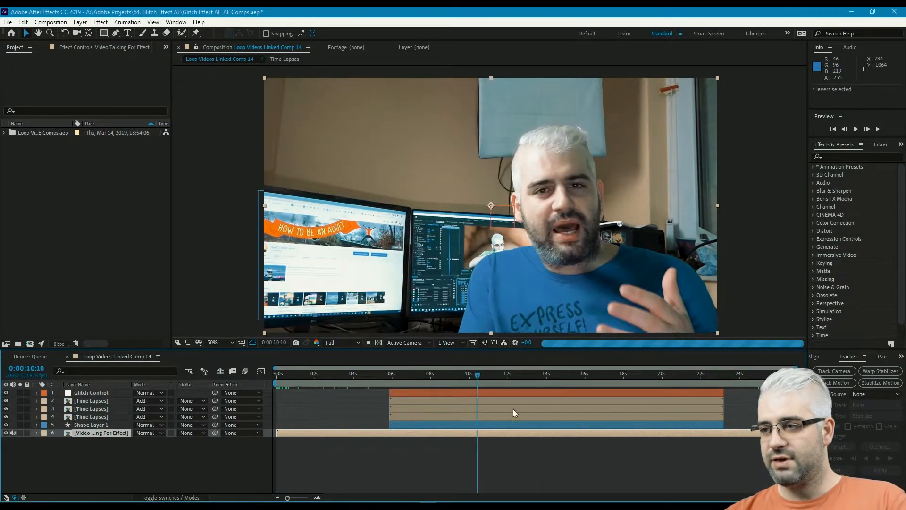
pyautogui.click(314, 374)
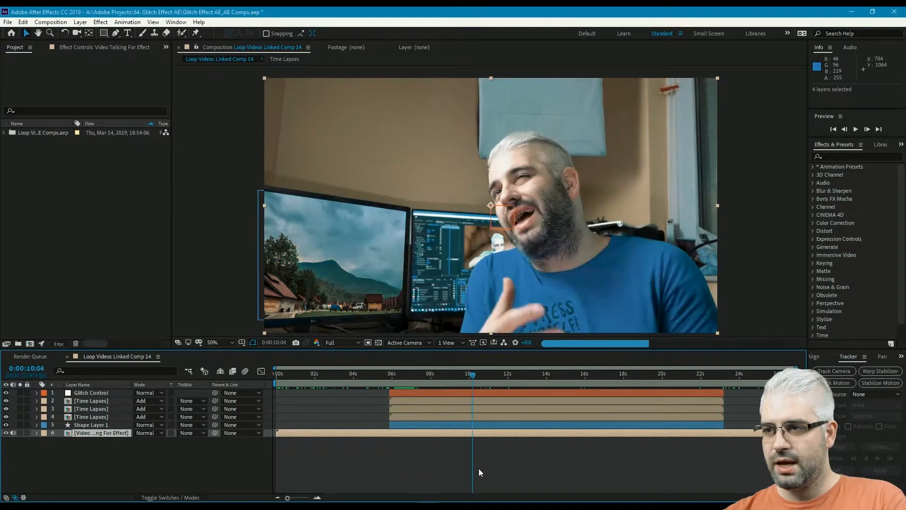
pyautogui.moveTo(471, 373); pyautogui.dragTo(728, 373)
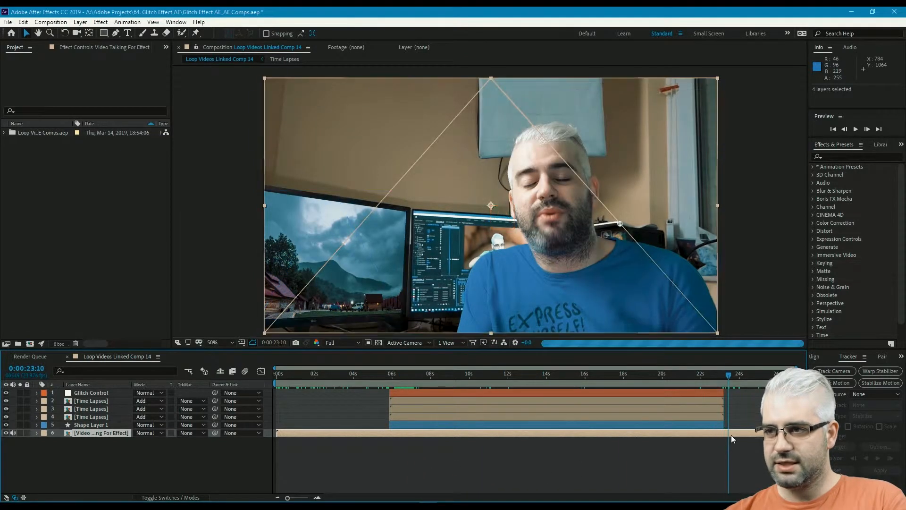
pyautogui.click(390, 374)
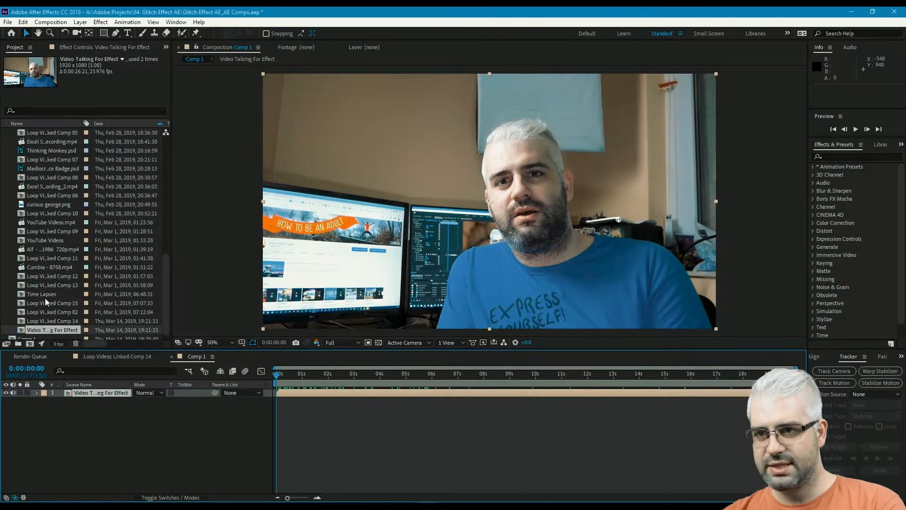
# - Add the Time Lapses footage over the webcam video, shrink it and position it near the monitor
pyautogui.click(40, 293)
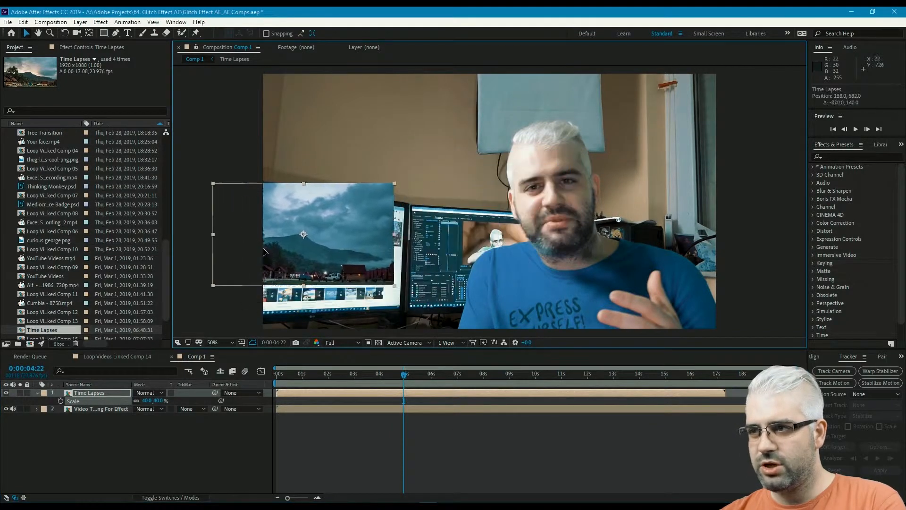
pyautogui.moveTo(303, 234); pyautogui.dragTo(544, 236)
pyautogui.write('corner')
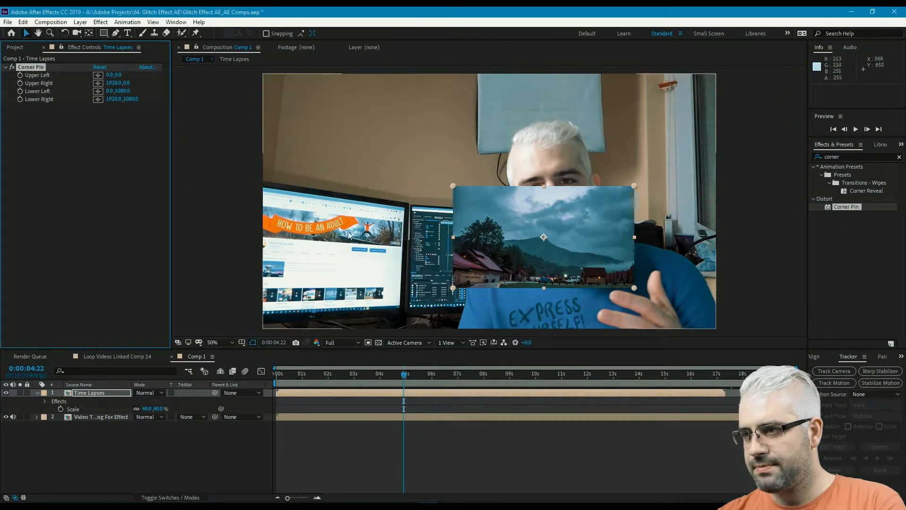
# - Pin the timelapse's upper-right and lower-right Corner Pin handles onto the left monitor's corners
pyautogui.click(212, 342)
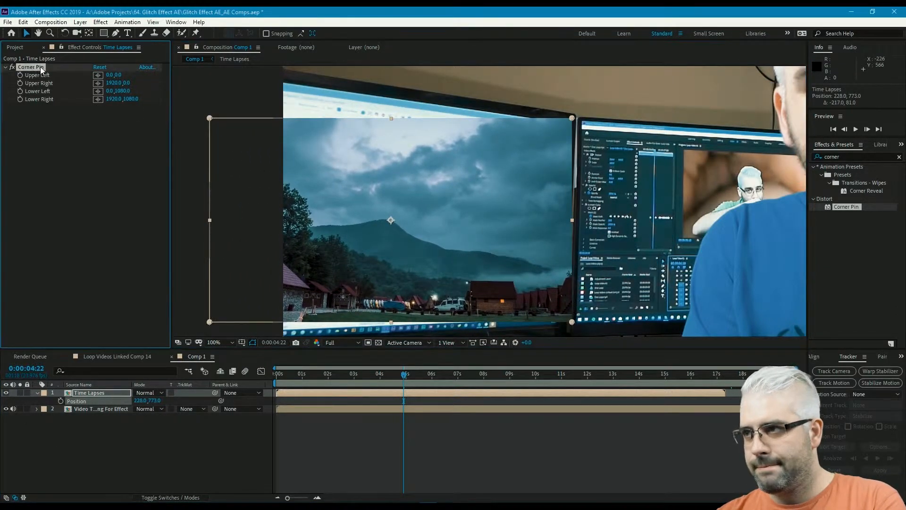
pyautogui.moveTo(572, 119); pyautogui.dragTo(568, 125)
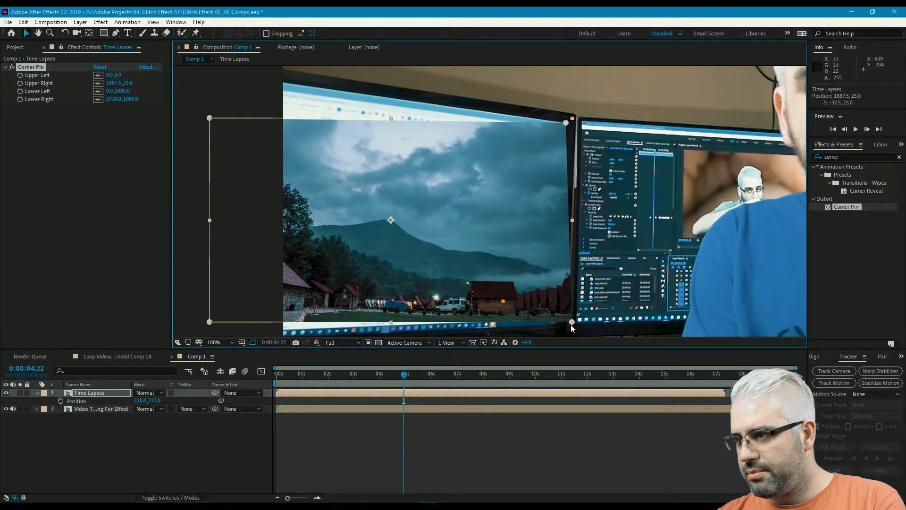
pyautogui.moveTo(571, 322); pyautogui.dragTo(557, 328)
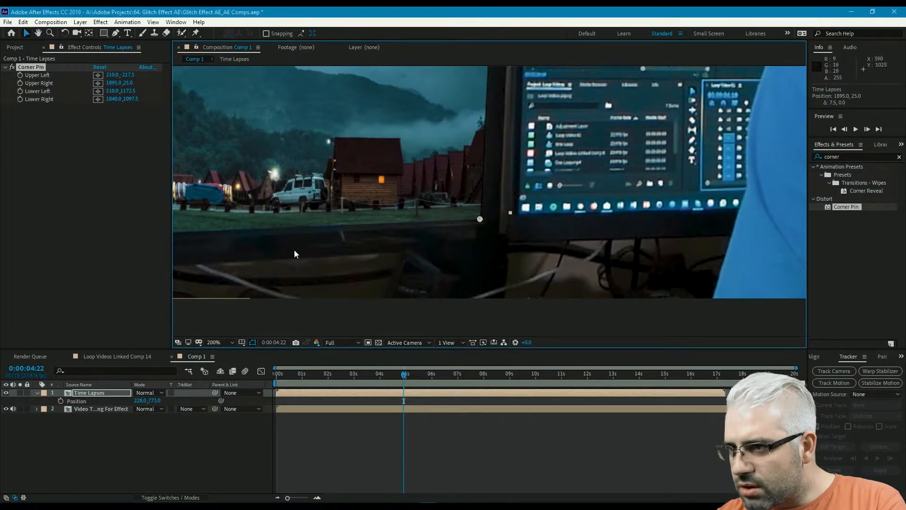
pyautogui.moveTo(374, 236)
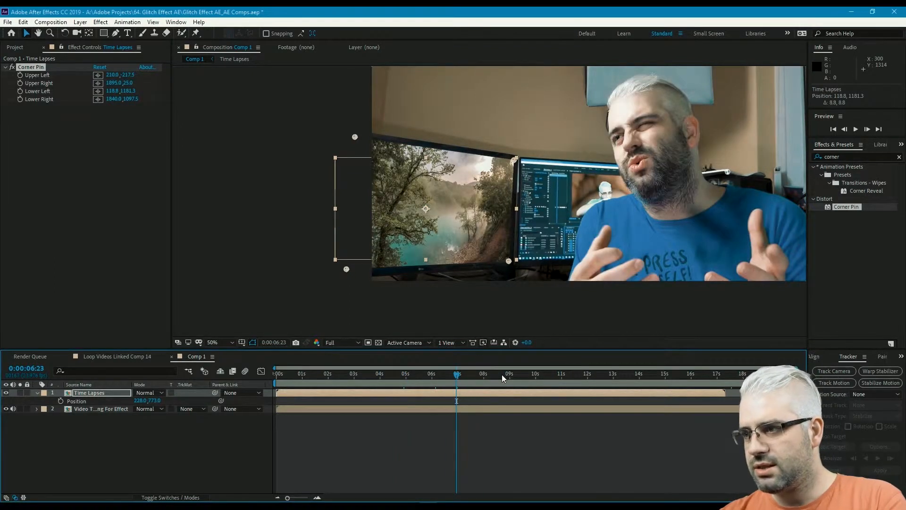
# - Find Shift Channels via a 'channe' effects search and apply it to the timelapse layer
pyautogui.click(394, 373)
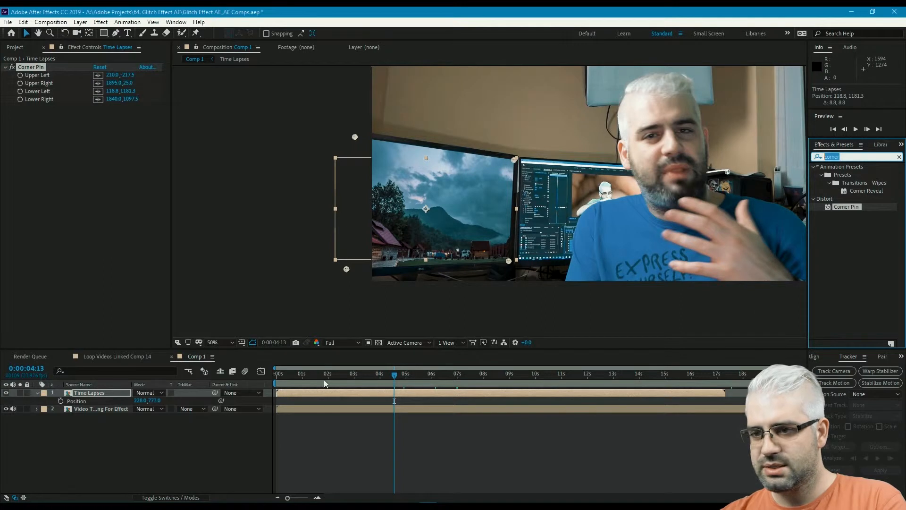
pyautogui.write('split')
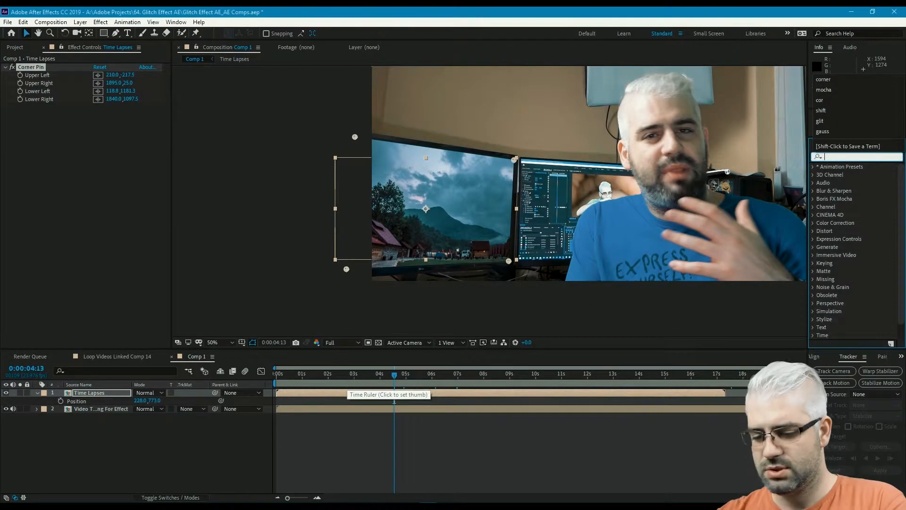
pyautogui.write('channe')
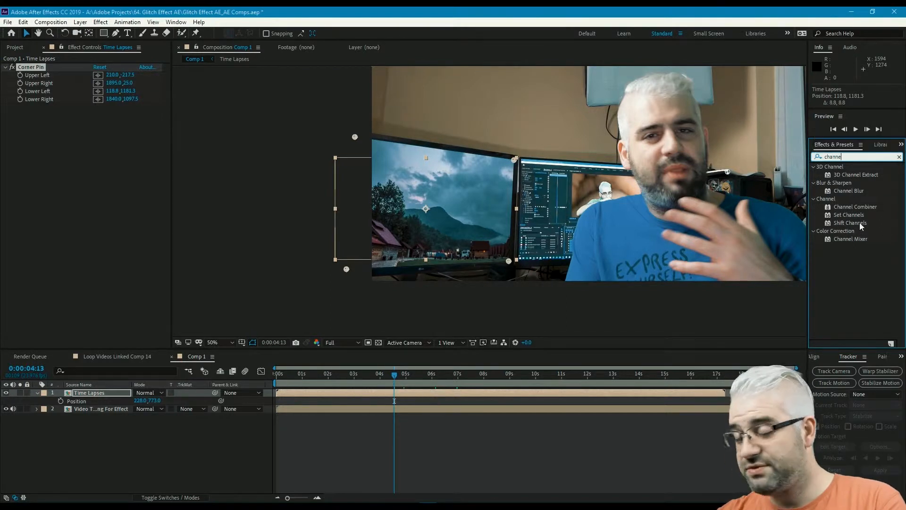
pyautogui.click(849, 223)
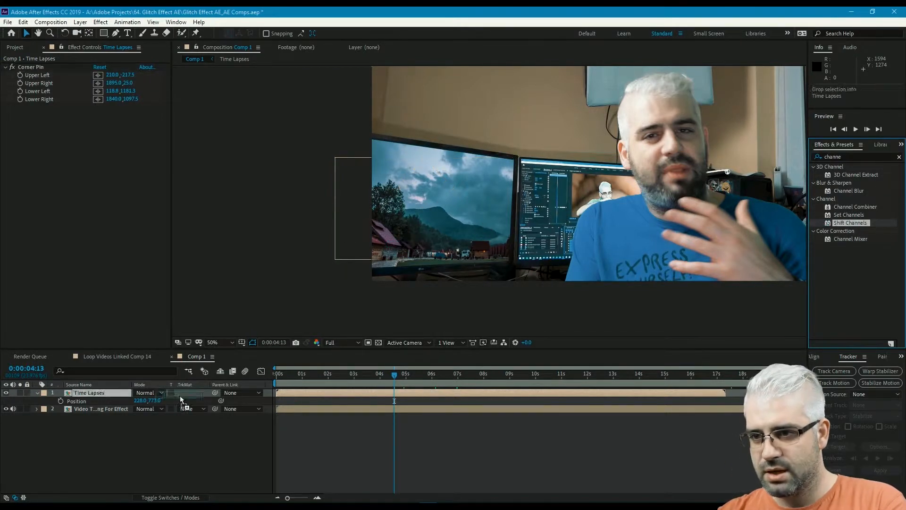
pyautogui.doubleClick(850, 223)
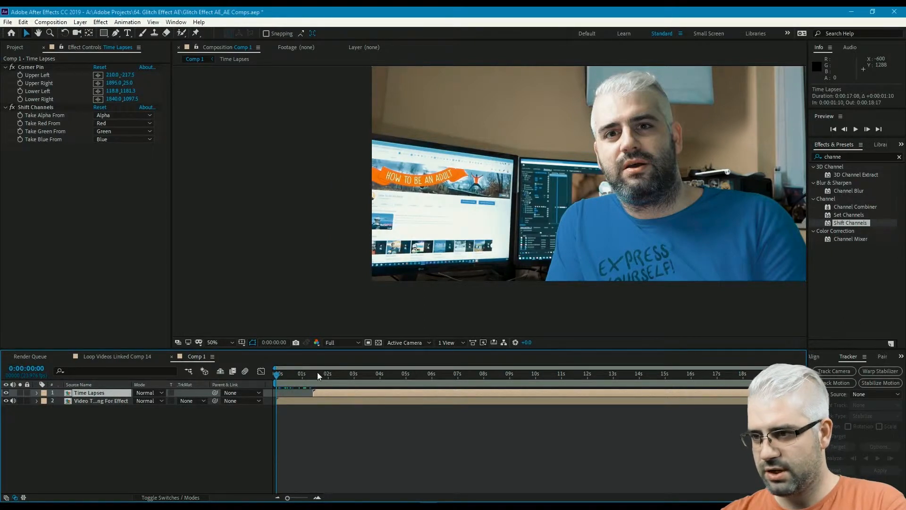
# - Duplicate the timelapse into three copies, checking playback at two moments
pyautogui.click(411, 374)
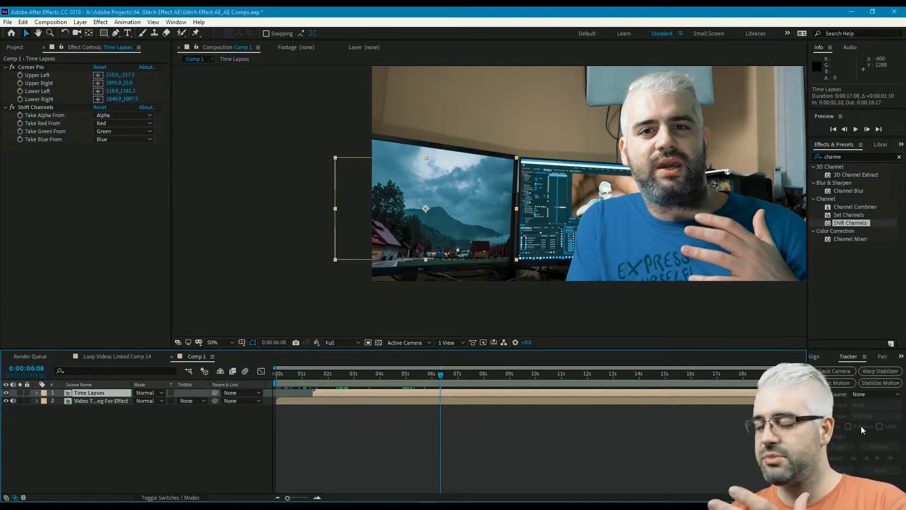
pyautogui.click(502, 374)
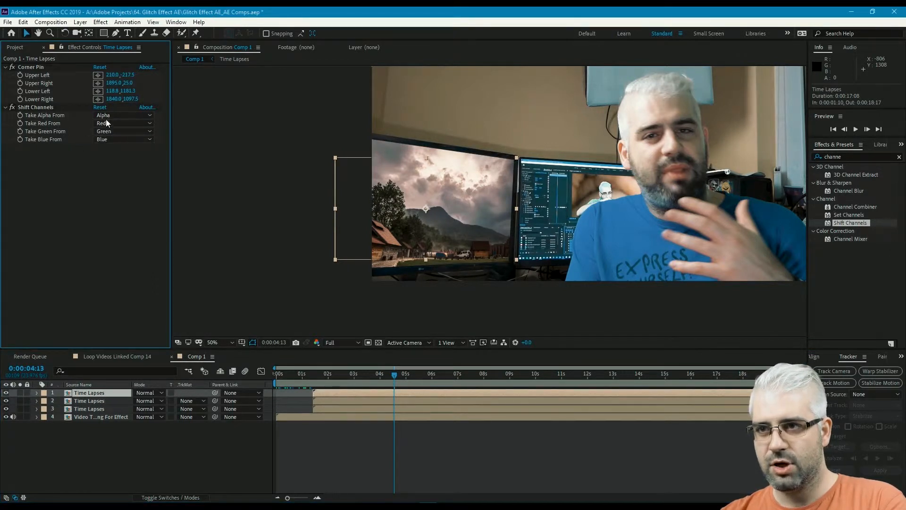
# - Set each copy's Shift Channels to isolate one colour and blend all three with Add mode
pyautogui.click(123, 132)
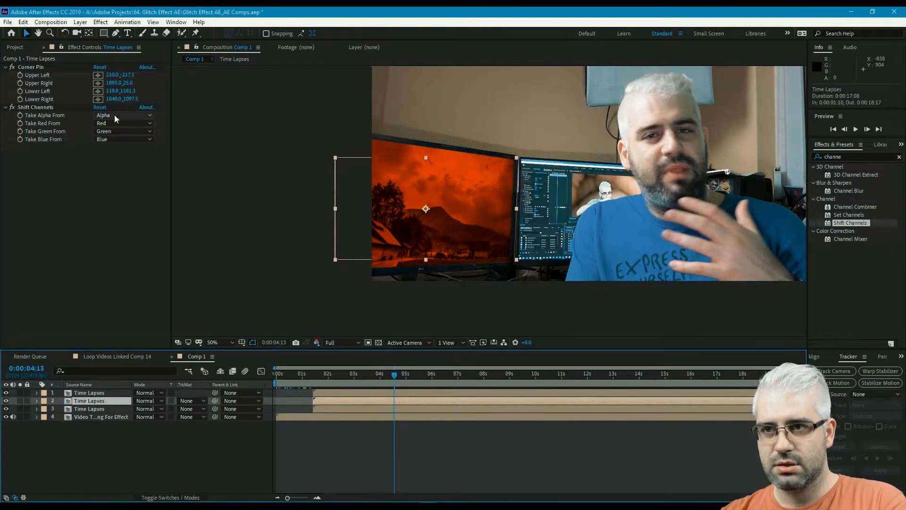
pyautogui.click(123, 123)
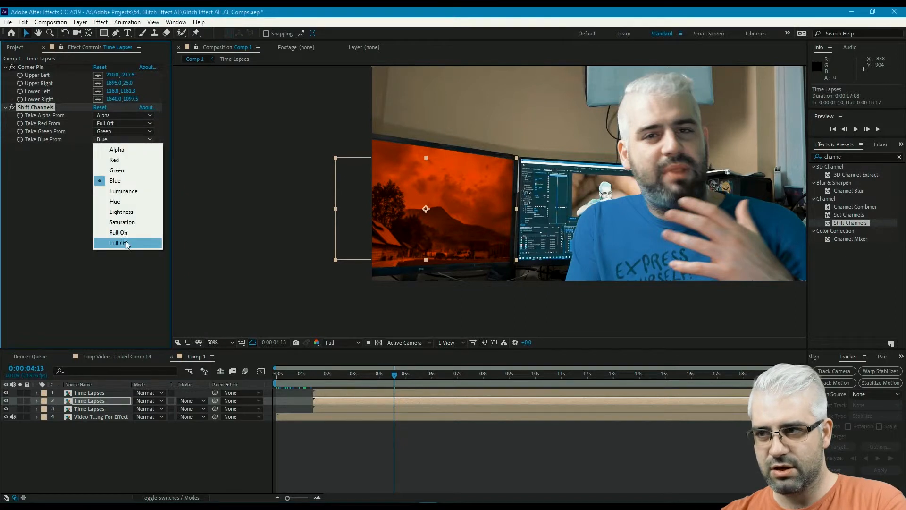
pyautogui.click(118, 243)
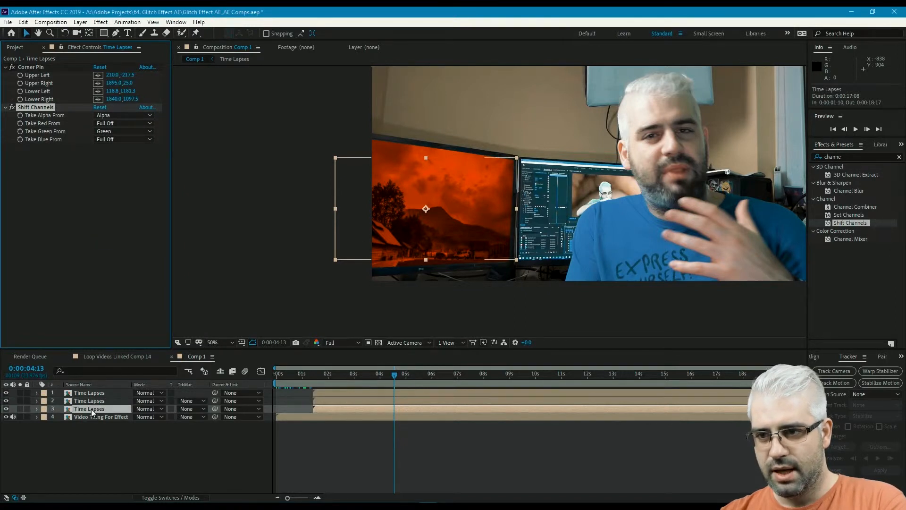
pyautogui.click(123, 123)
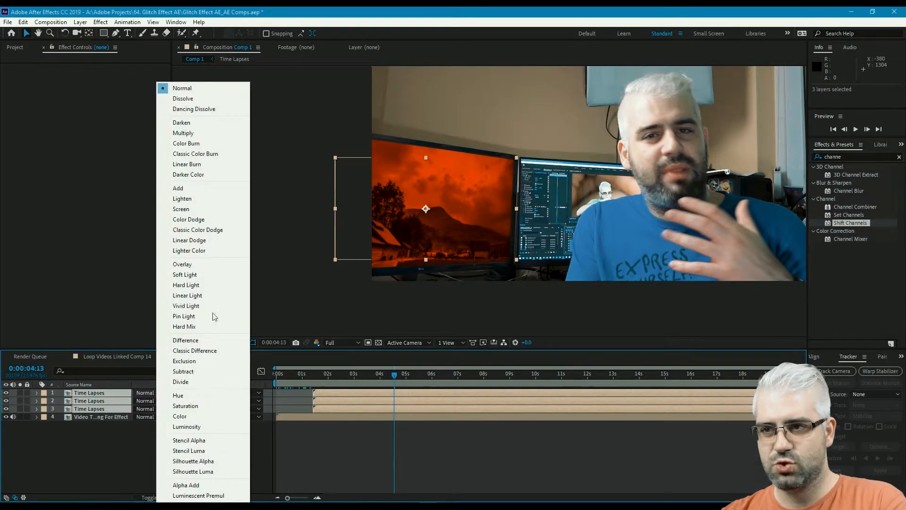
pyautogui.click(179, 188)
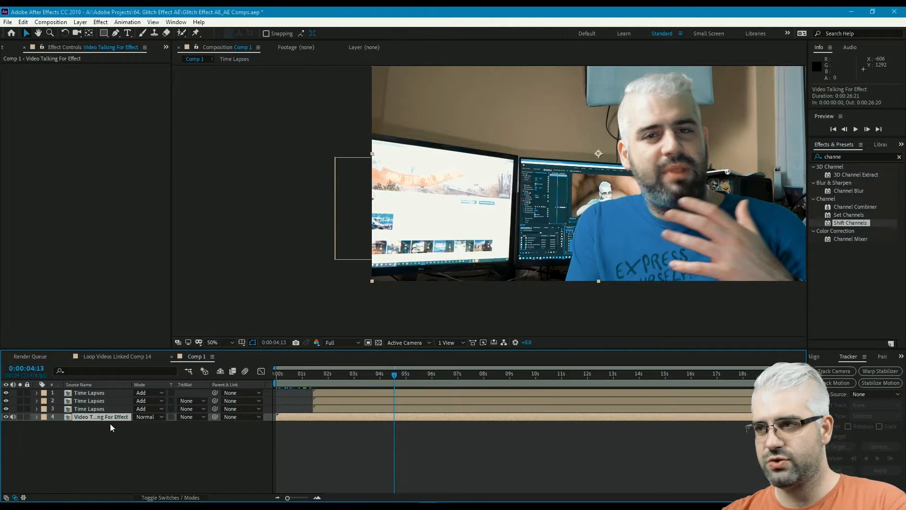
# - Add a new empty shape layer and switch to the pen path tool with stroke options checked
pyautogui.click(79, 22)
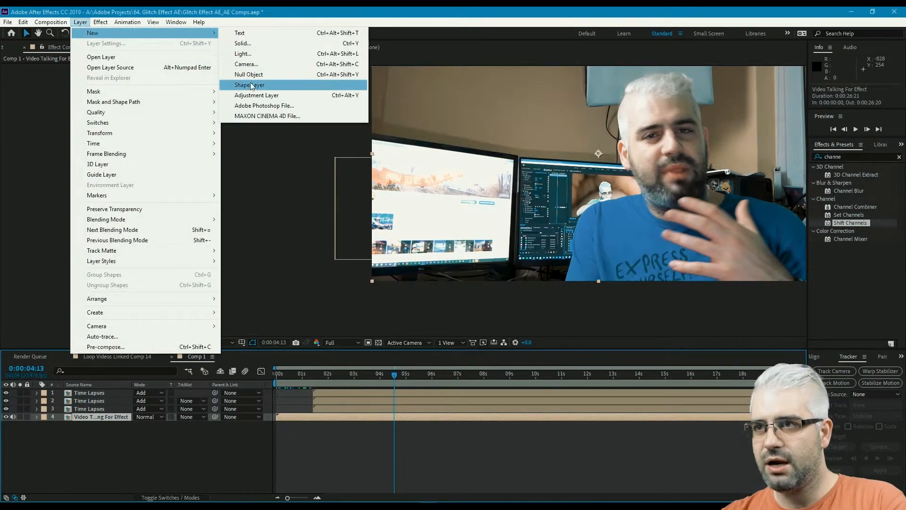
pyautogui.click(248, 85)
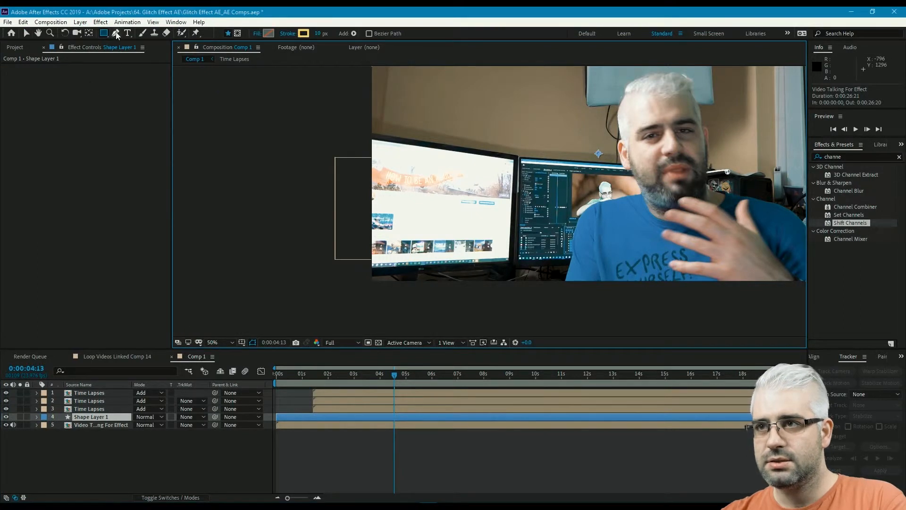
pyautogui.click(257, 33)
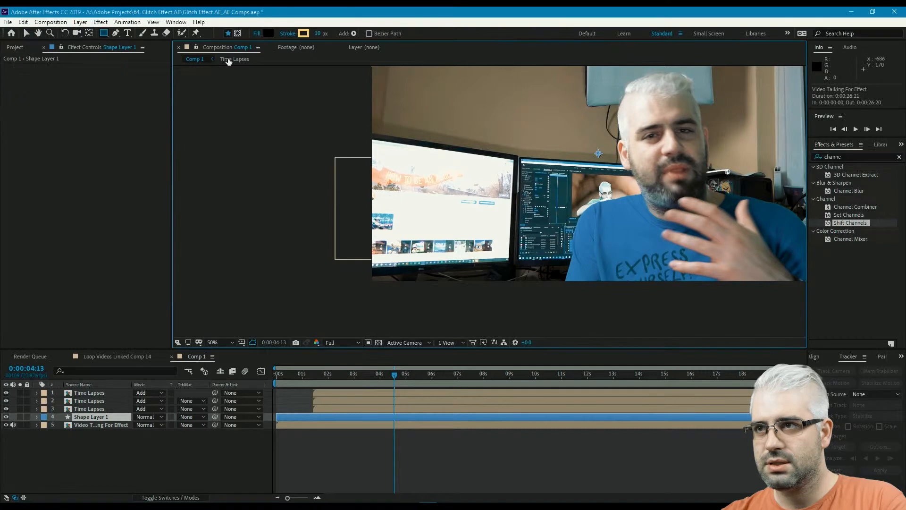
pyautogui.click(303, 33)
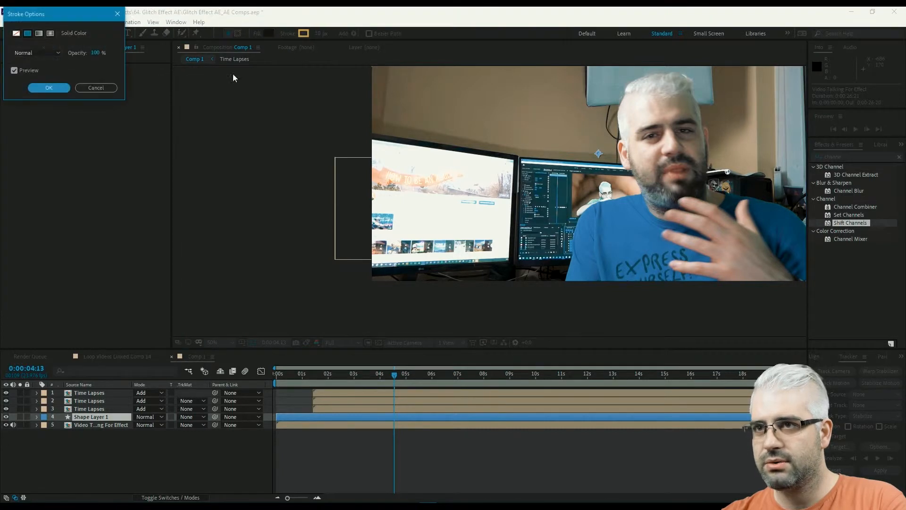
pyautogui.click(48, 87)
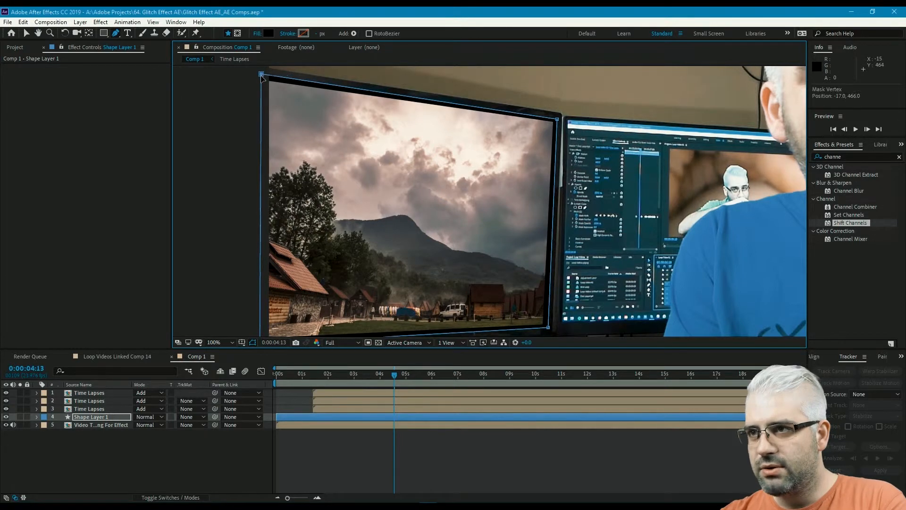
# - Place the four-point path's corners on the left monitor's top-left and bottom-right corners
pyautogui.moveTo(260, 75); pyautogui.dragTo(258, 80)
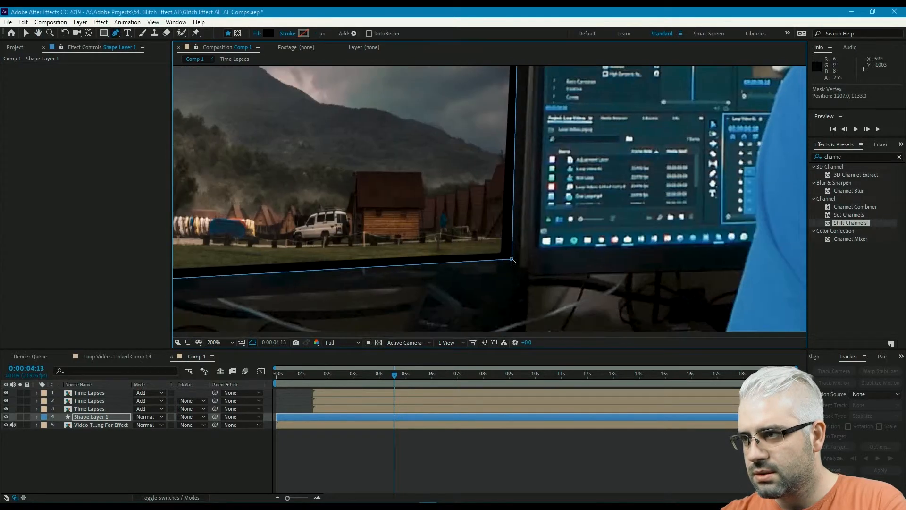
pyautogui.click(213, 342)
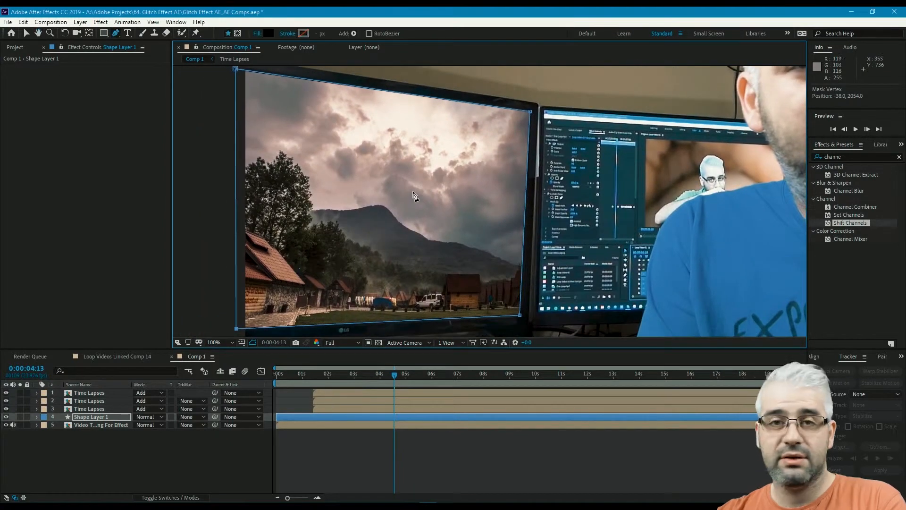
pyautogui.click(213, 341)
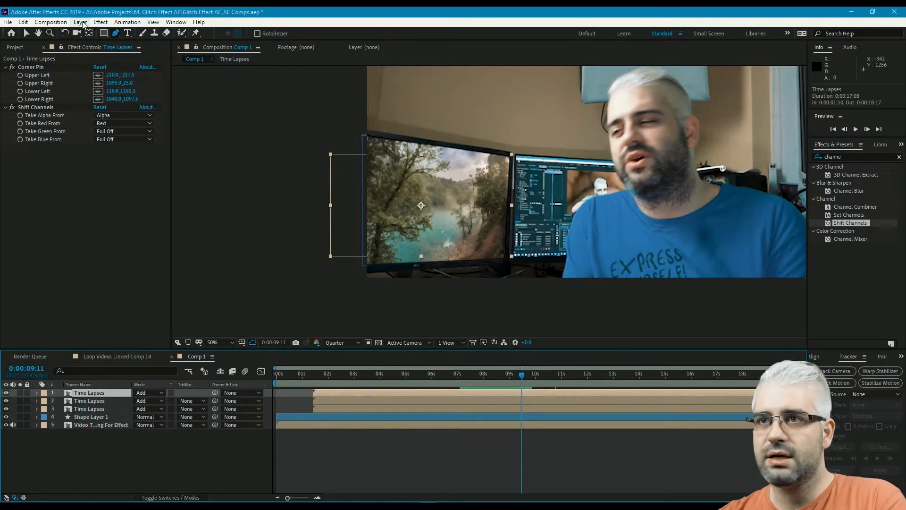
# - Add a new null object and rename it Glitch Control
pyautogui.click(79, 21)
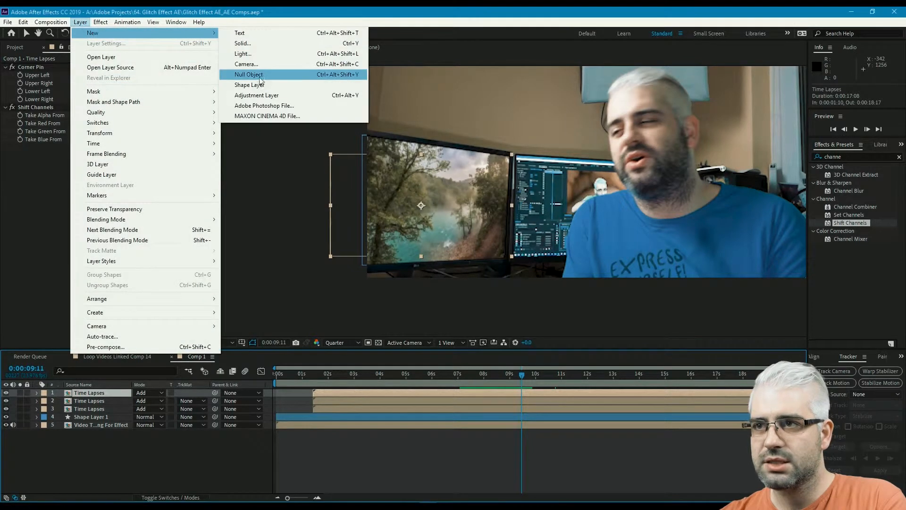
pyautogui.click(249, 74)
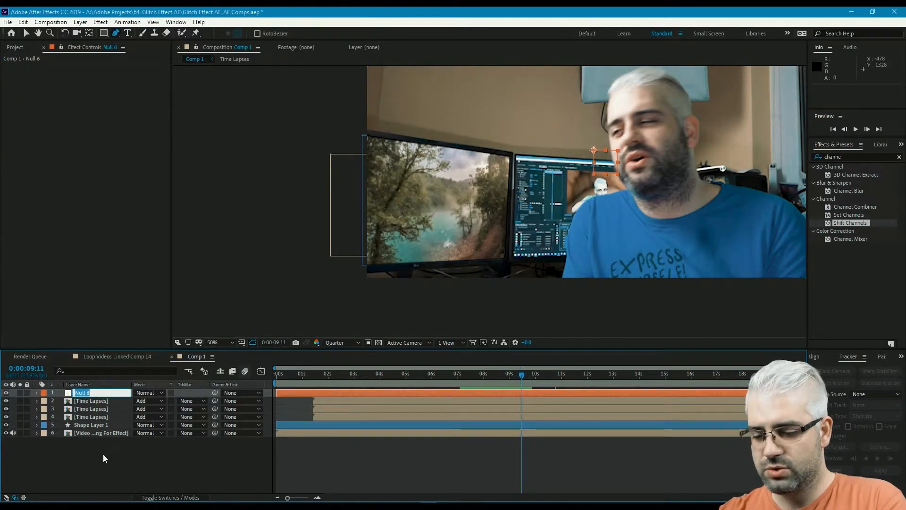
pyautogui.write('Glitch COn')
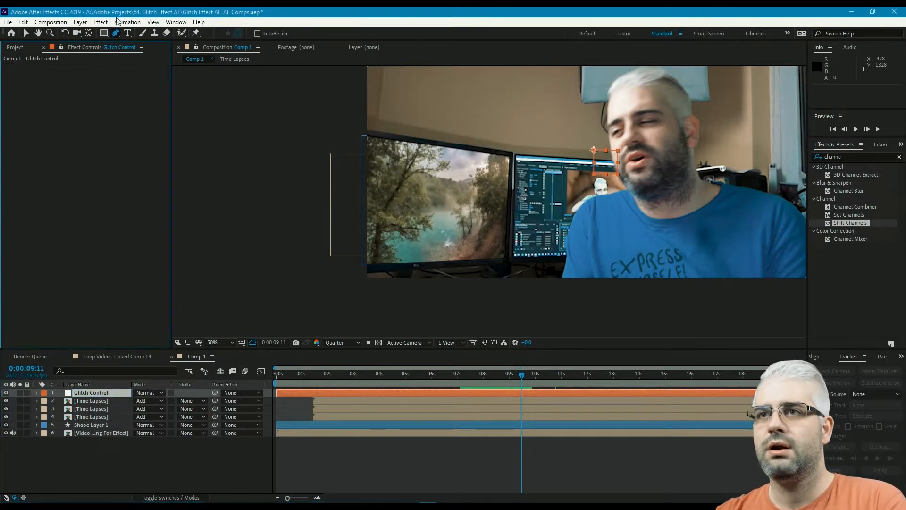
# - Apply an Expression Controls Slider Control to the Glitch Control null
pyautogui.click(100, 22)
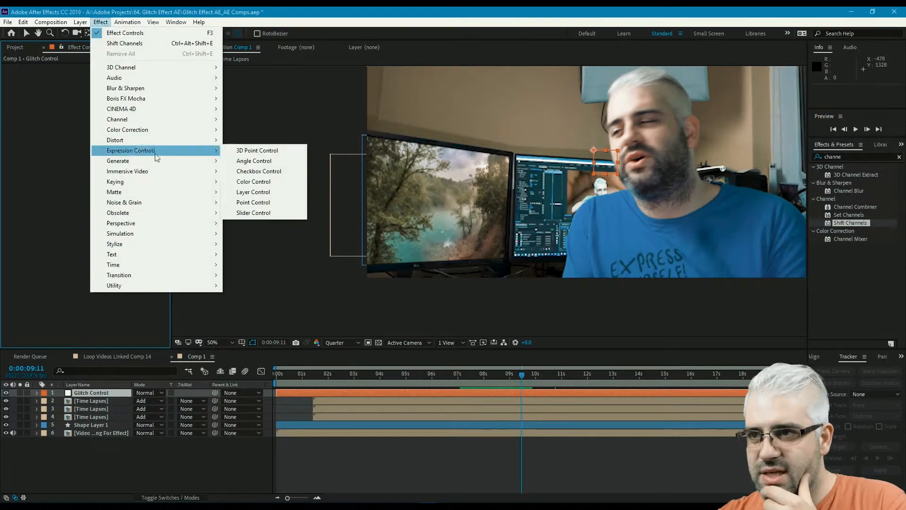
pyautogui.click(253, 212)
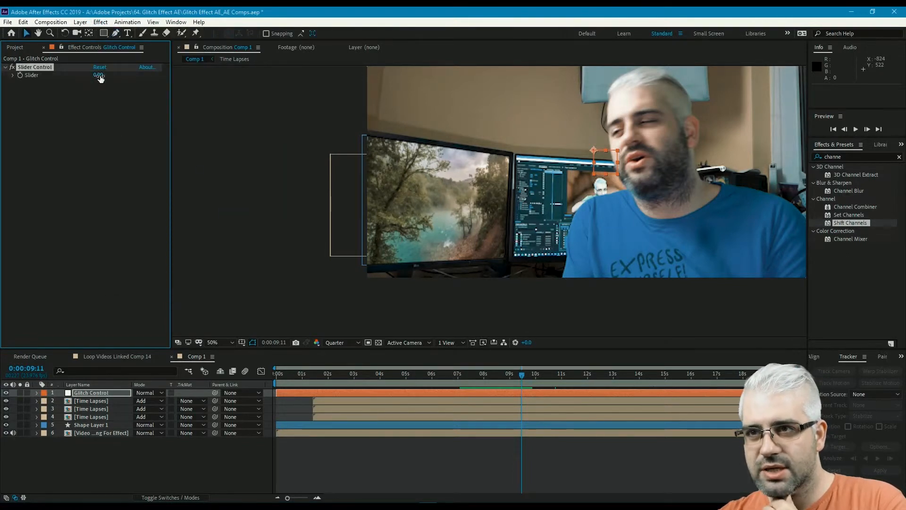
pyautogui.moveTo(99, 76); pyautogui.dragTo(86, 83)
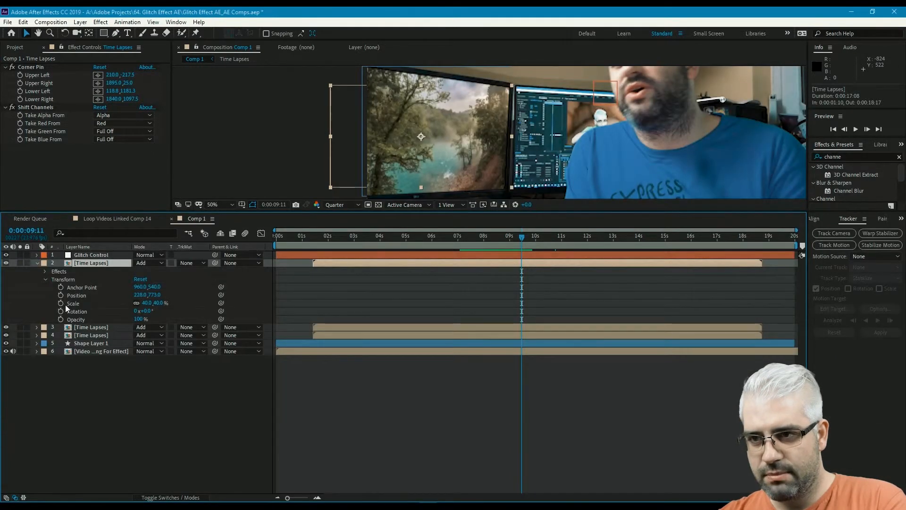
pyautogui.moveTo(60, 302)
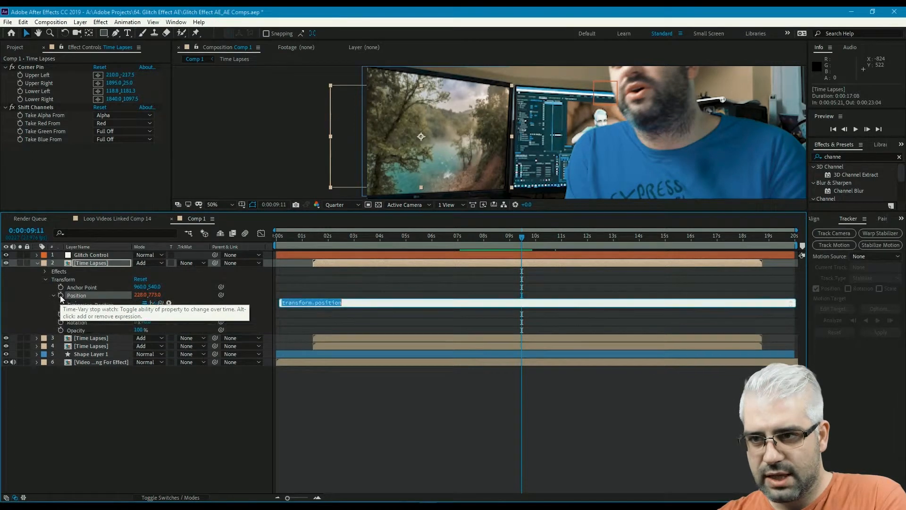
# - Write a wiggle(17, …) expression on the first timelapse's Position, ready for the slider pick-whip
pyautogui.click(60, 296)
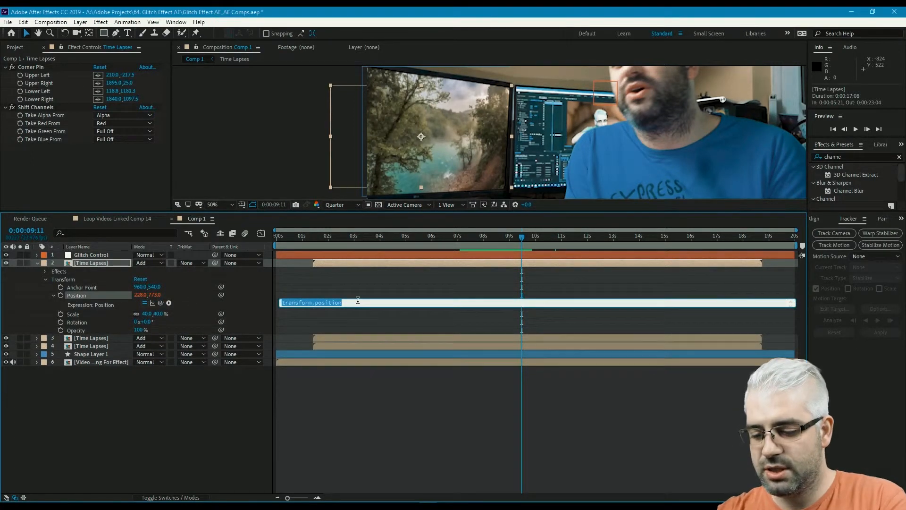
pyautogui.write('wiggle(')
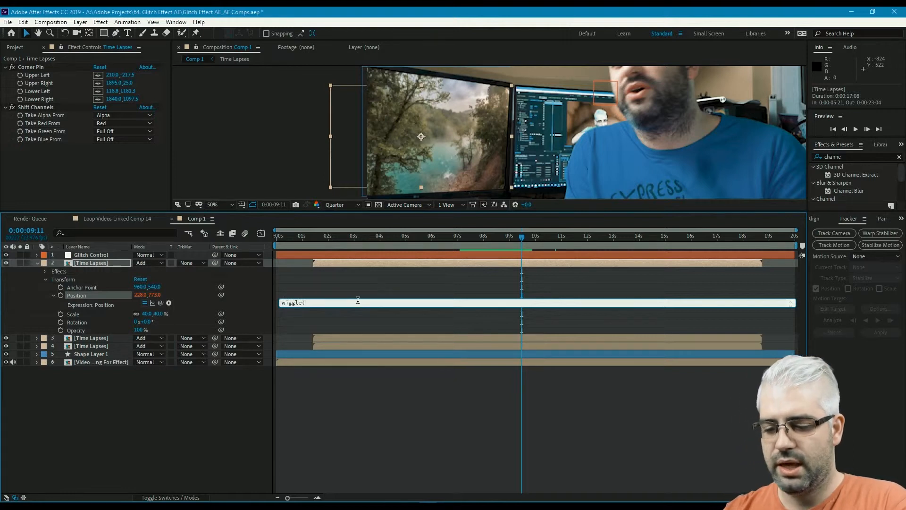
pyautogui.write('17')
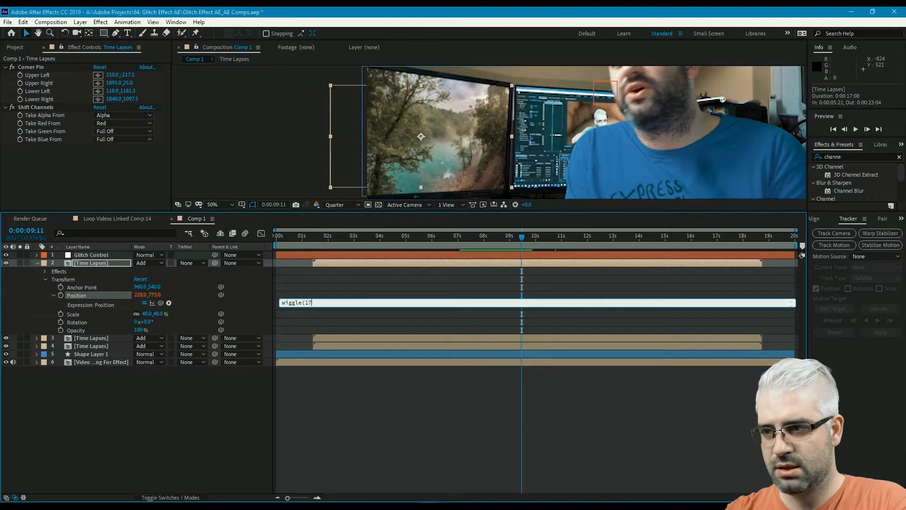
pyautogui.write(',')
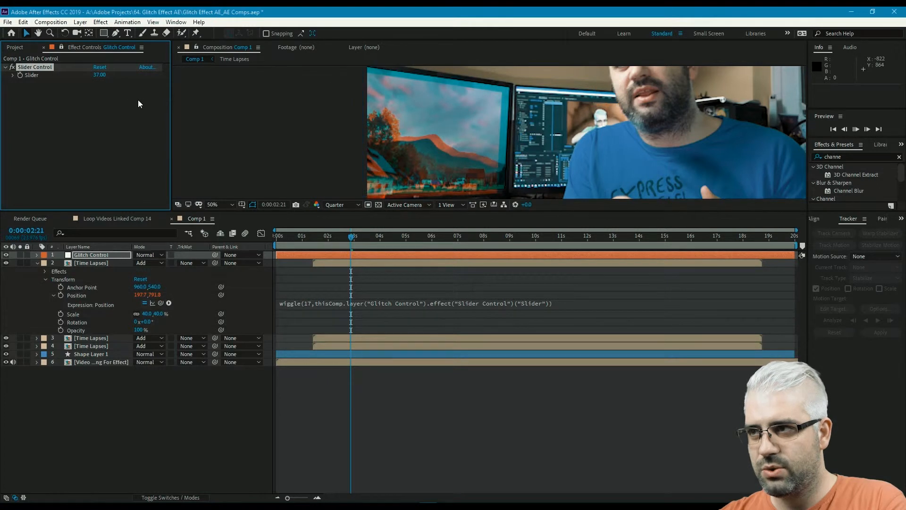
# - Paste the slider-driven wiggle onto the other copies and change its frequency to 15
pyautogui.click(364, 236)
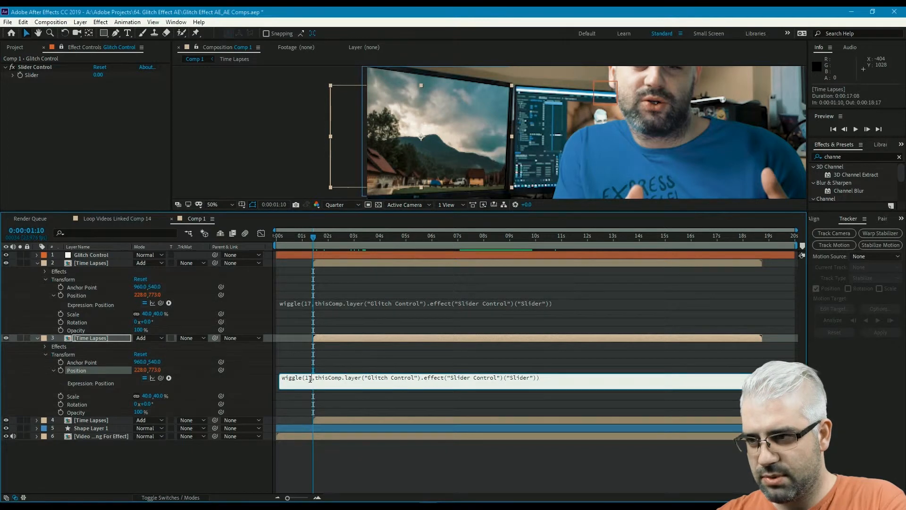
pyautogui.write('15')
pyautogui.write('wiggle(')
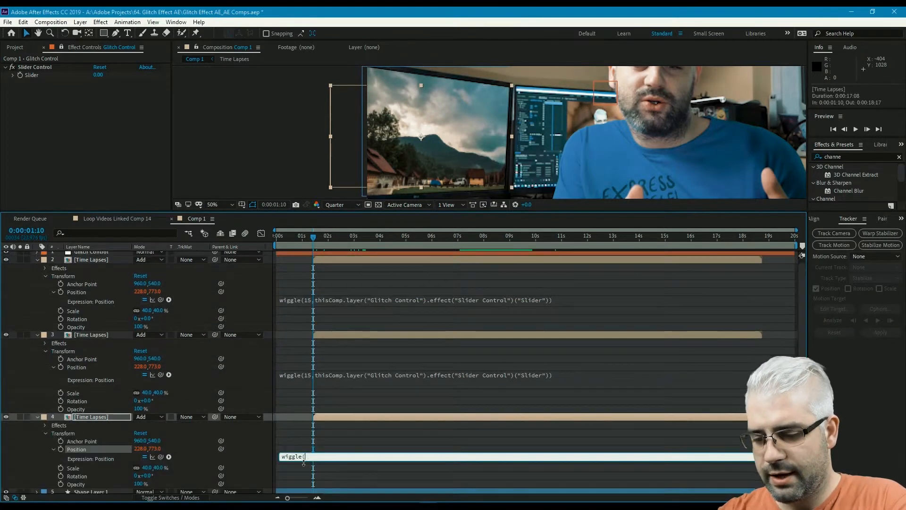
pyautogui.write('15,')
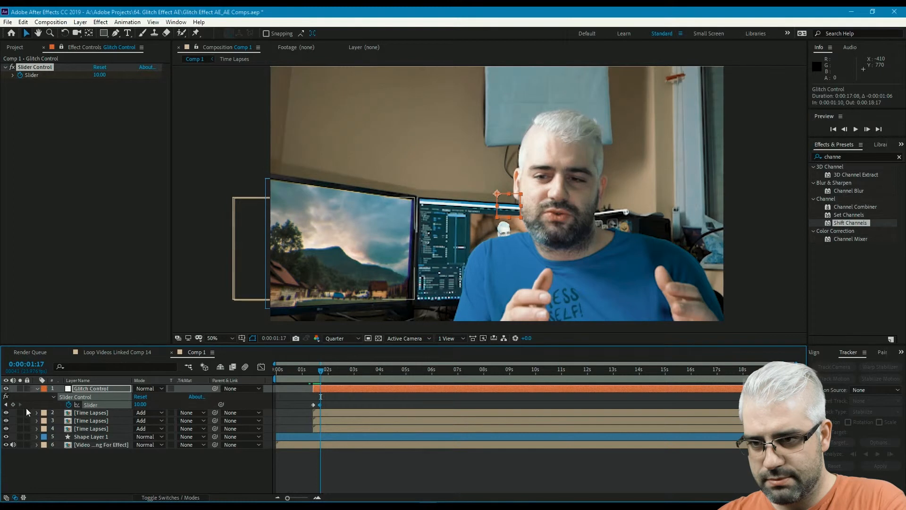
# - Keyframe the Glitch Control slider between 10 and 0 around two seconds, then select the monitor shape layer
pyautogui.doubleClick(140, 404)
pyautogui.write('0')
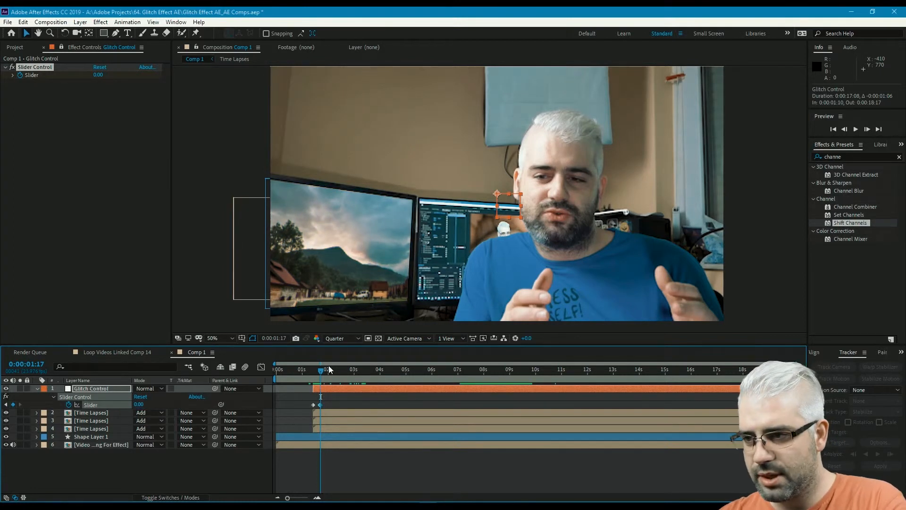
pyautogui.click(435, 369)
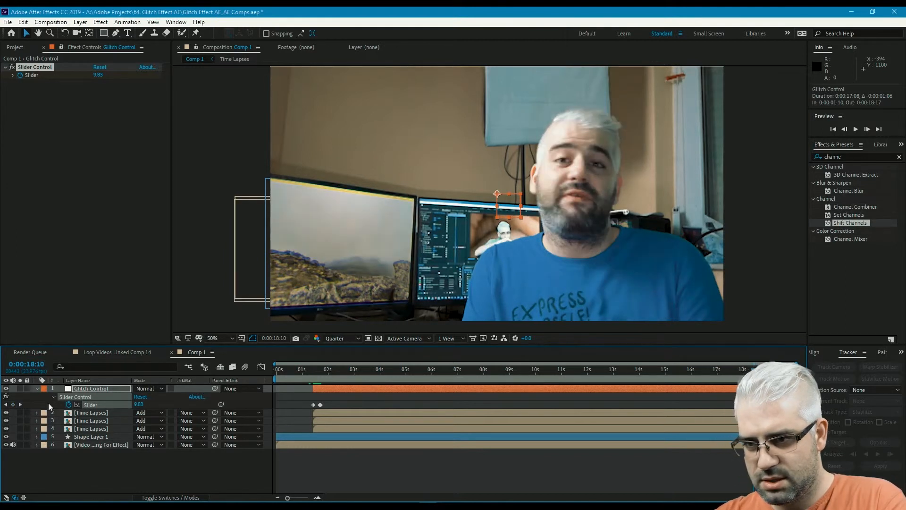
pyautogui.doubleClick(141, 404)
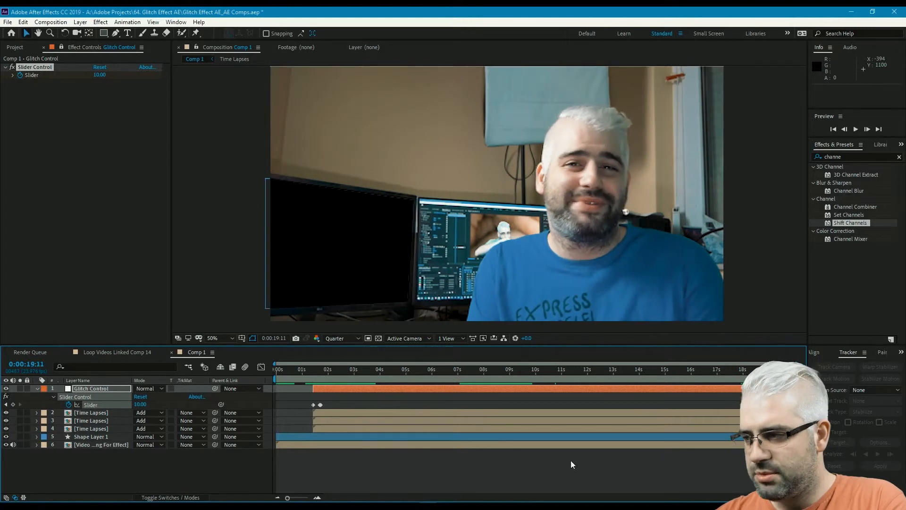
pyautogui.click(91, 436)
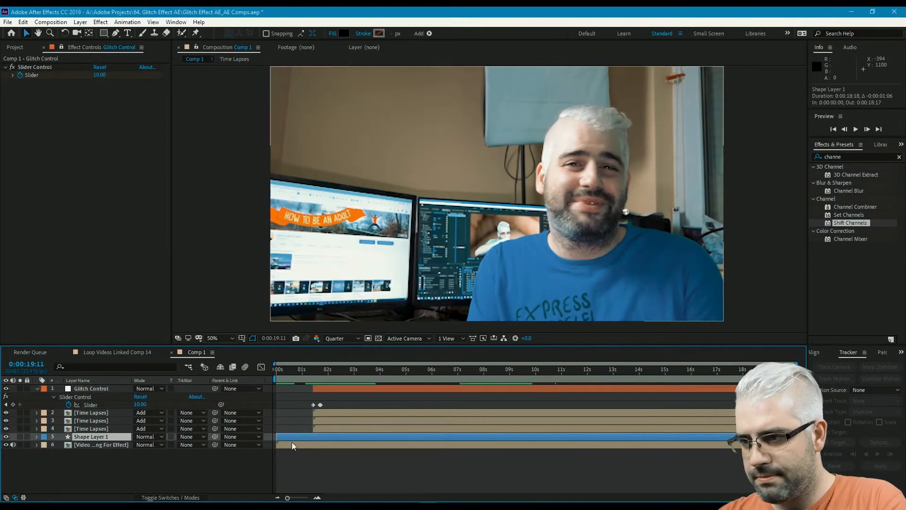